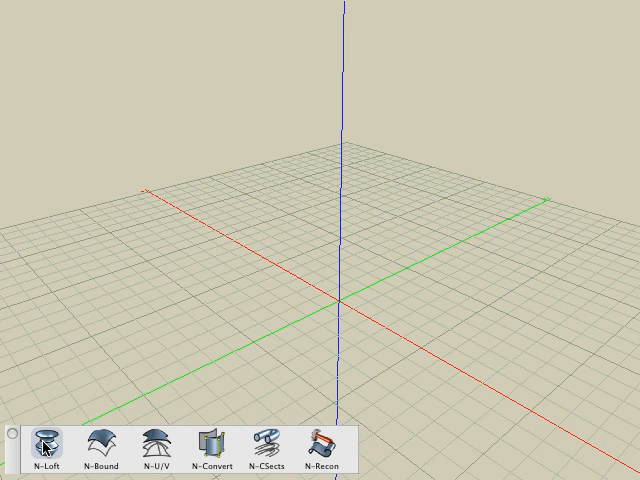
Loft a surface between the raised straight curve and the wavy curve on the grid.
click(44, 448)
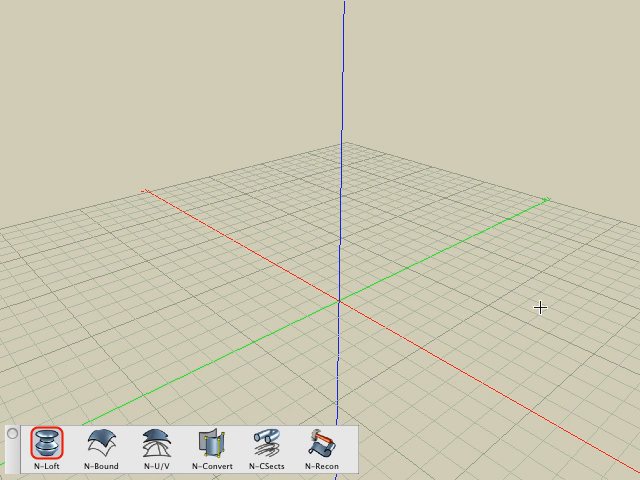
mouse_move(542, 308)
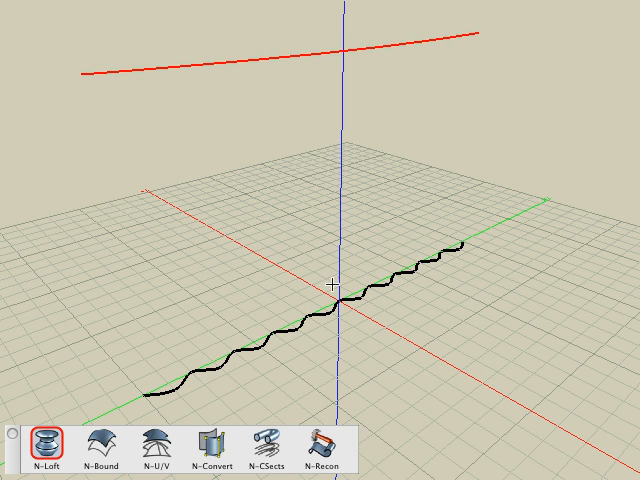
click(38, 456)
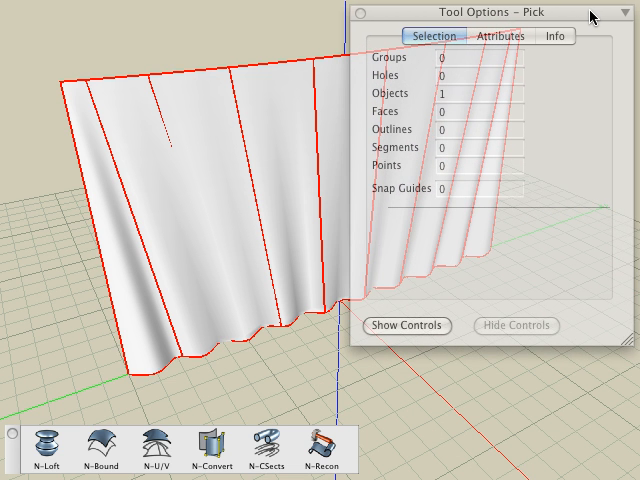
Show the control points of the lofted curtain surface via its context menu.
click(406, 324)
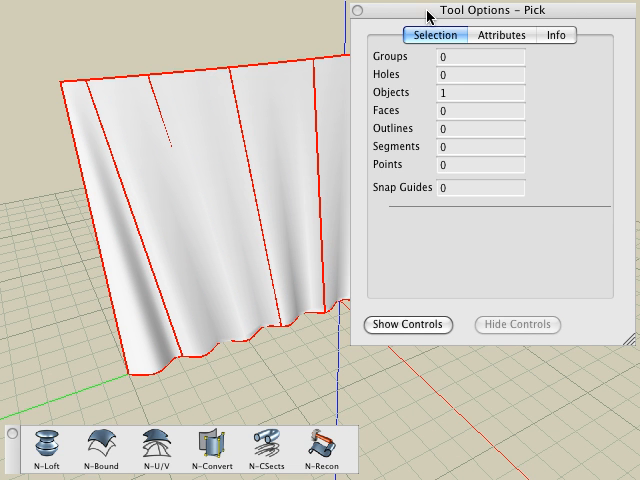
right_click(276, 190)
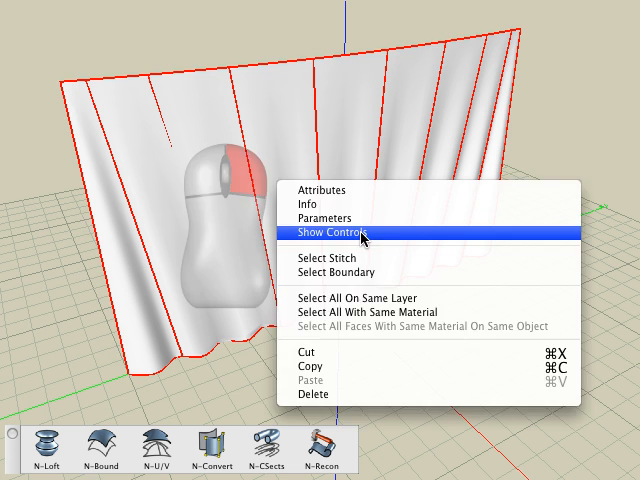
click(336, 232)
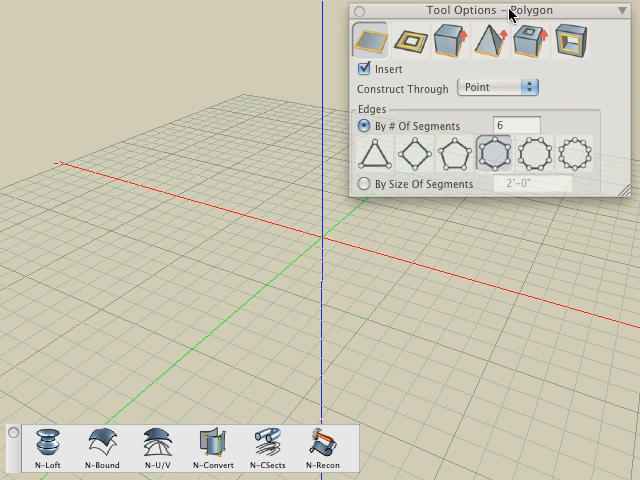
Choose the six-sided hexagon polygon preset.
click(366, 68)
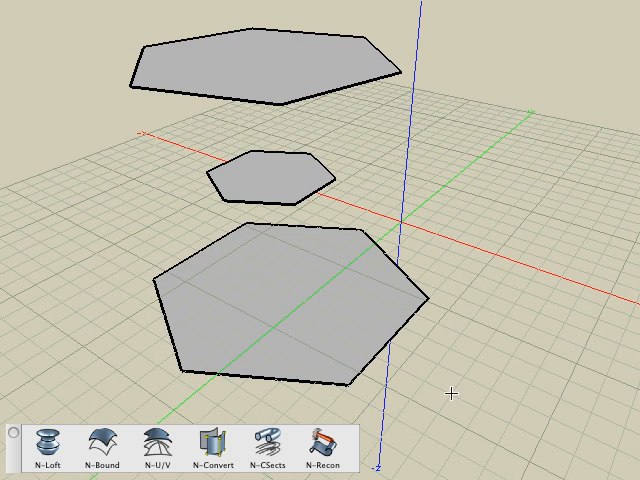
mouse_move(34, 452)
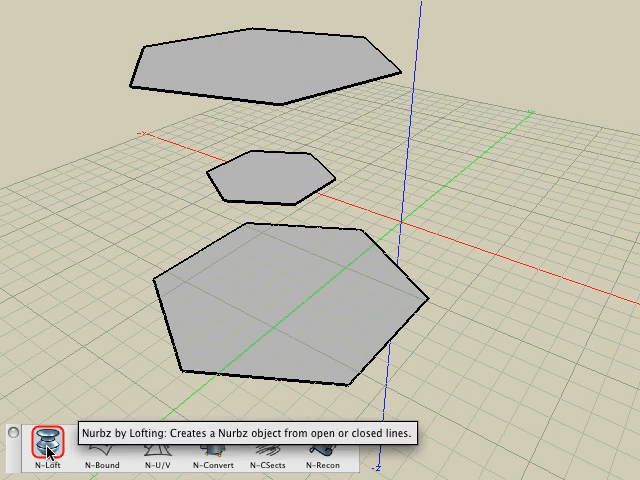
Start a loose loft and pick the bottom and top hexagons as sources.
click(44, 438)
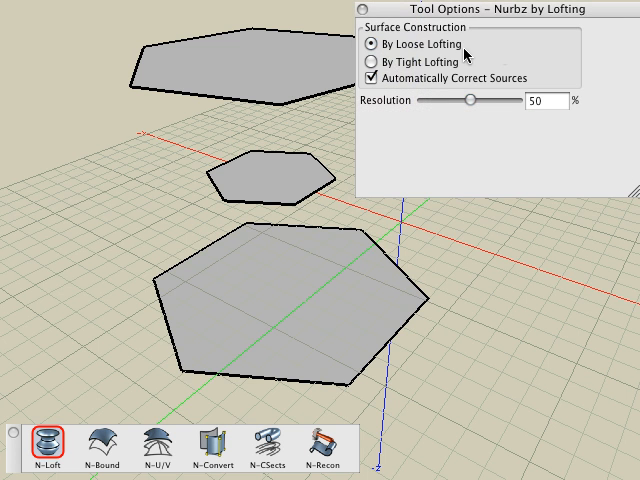
click(262, 310)
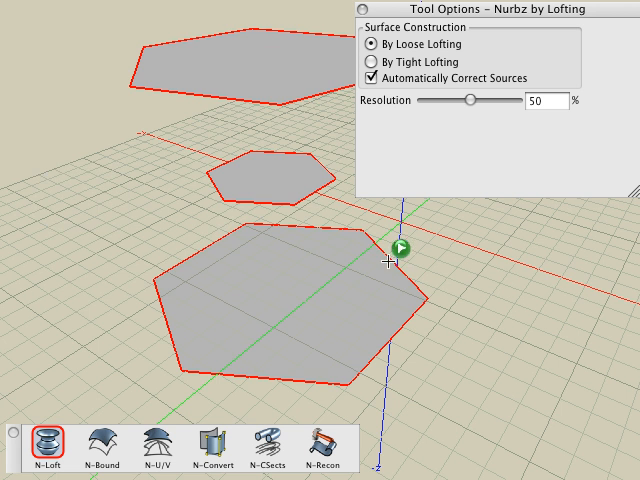
click(400, 252)
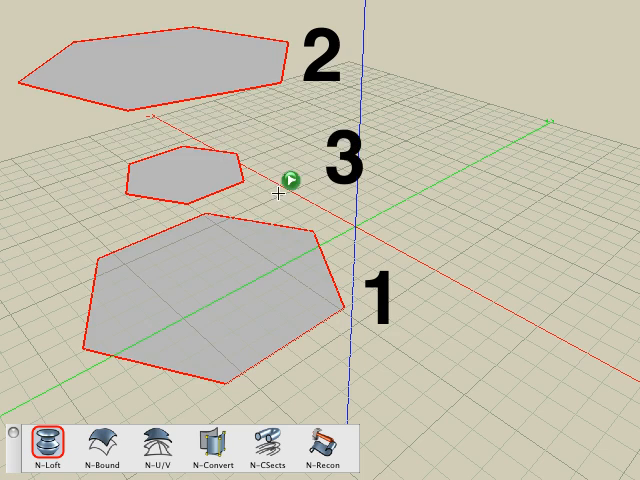
Add the middle hexagon as the third loose-loft source, producing the twisted shell.
click(52, 448)
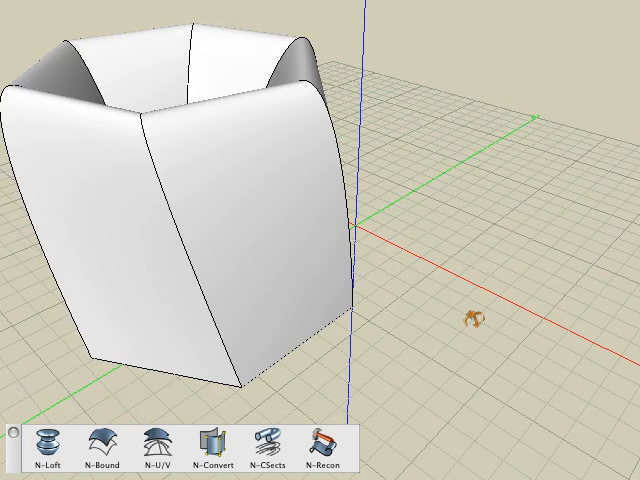
Attempt a loft with the open top outline and dismiss the 'not suitable for lofting' alert.
click(44, 448)
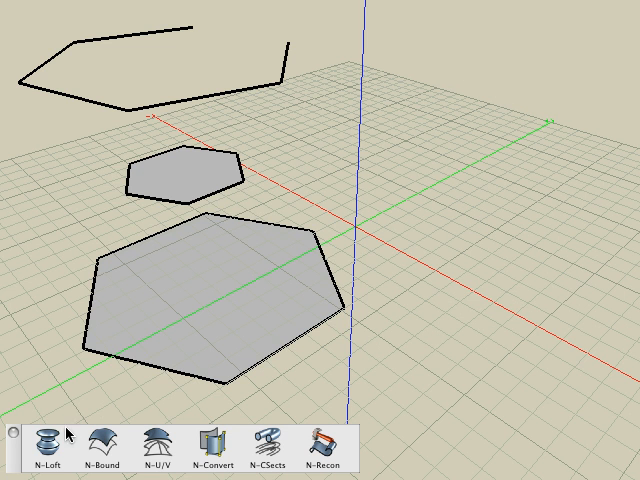
click(50, 450)
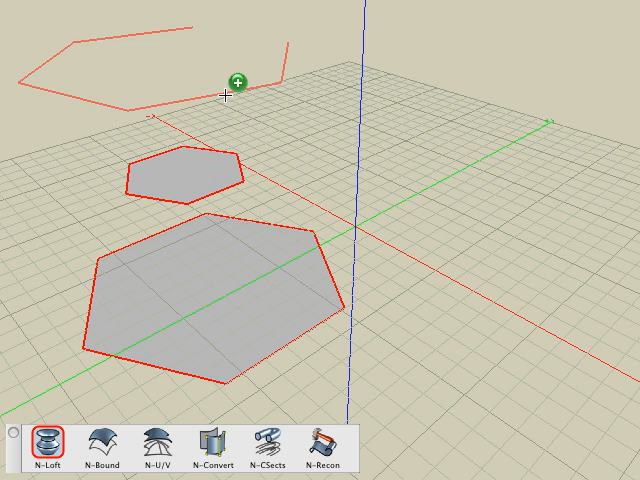
click(44, 452)
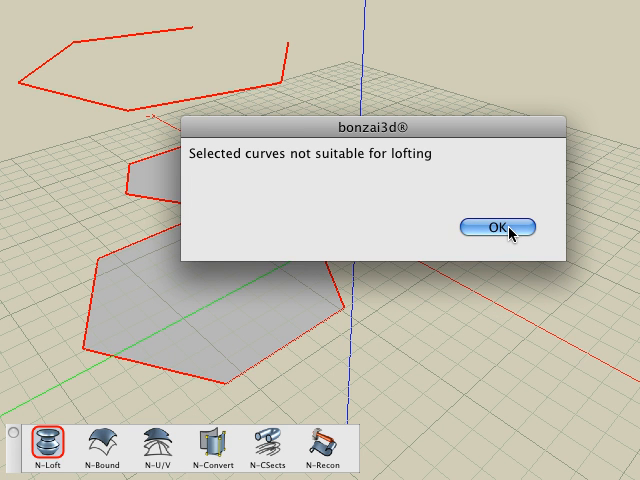
click(496, 224)
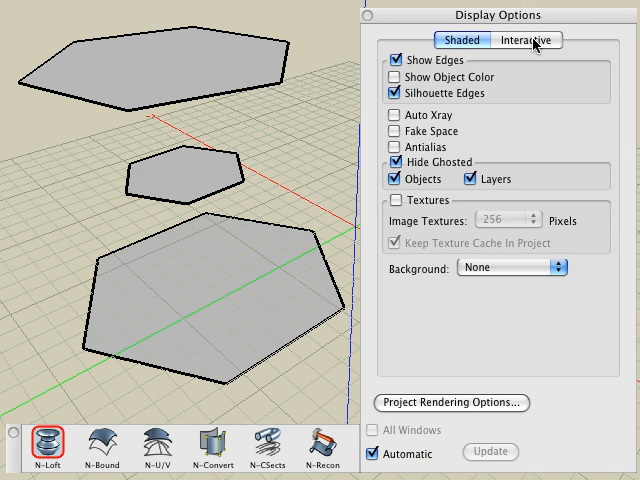
Show interactive points and set tight lofting with automatic source correction.
click(510, 40)
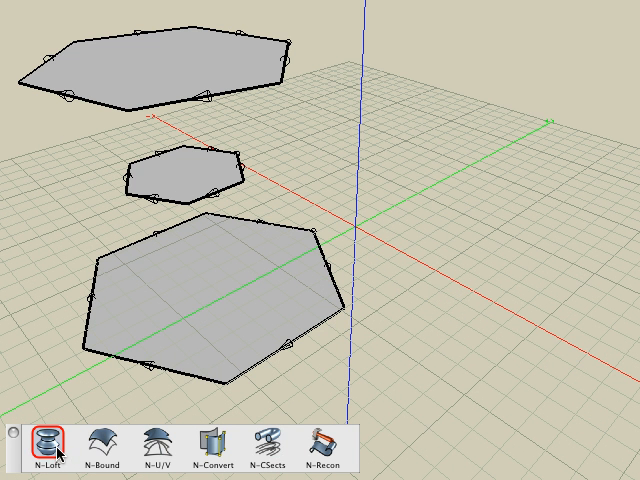
click(48, 448)
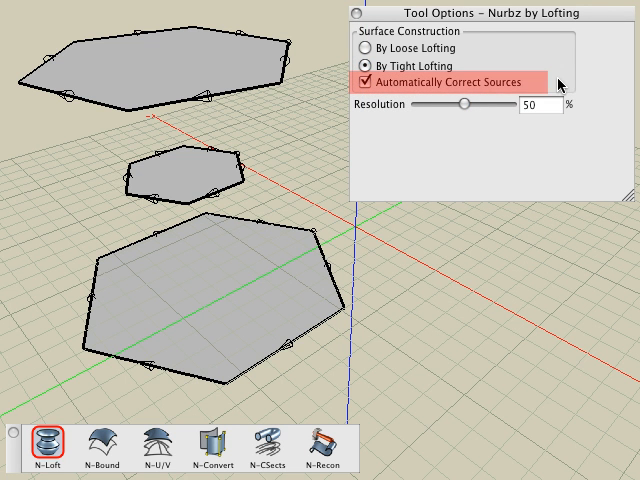
mouse_move(588, 18)
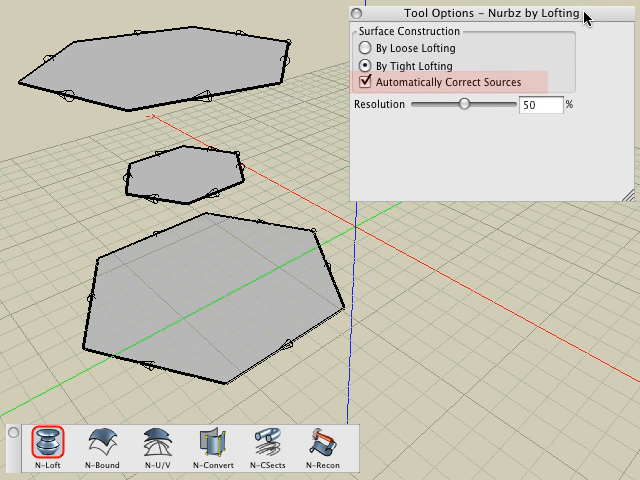
click(352, 14)
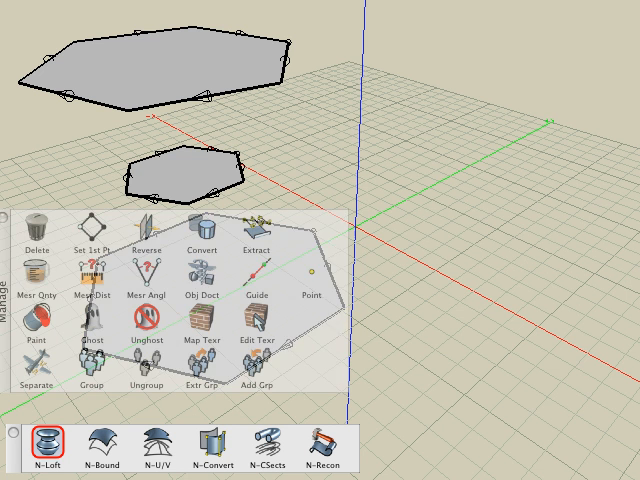
mouse_move(92, 228)
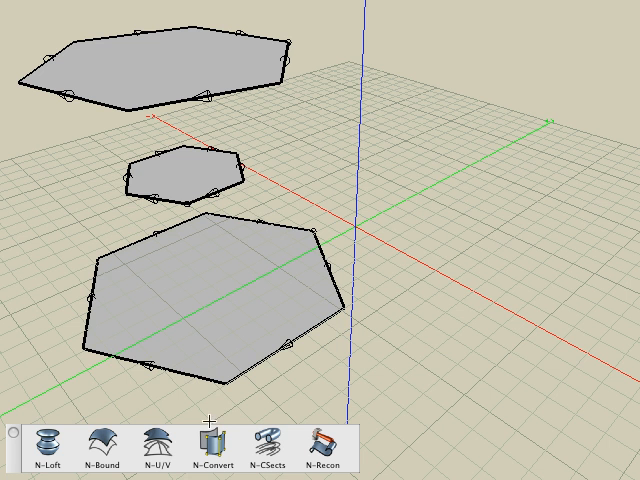
mouse_move(148, 240)
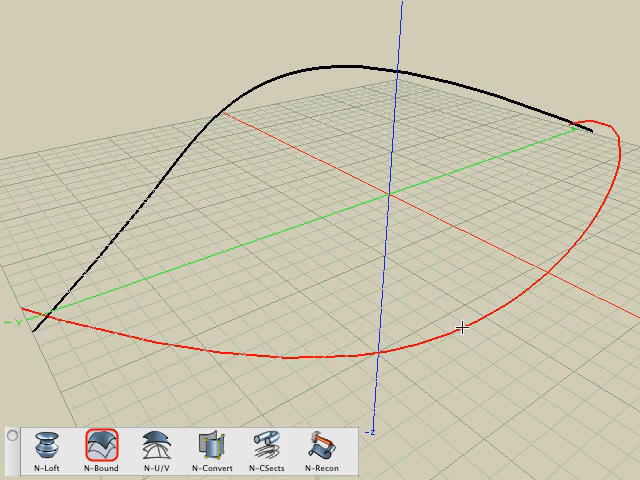
Build a boundary surface from the arched curve and the curved ground outline.
click(96, 452)
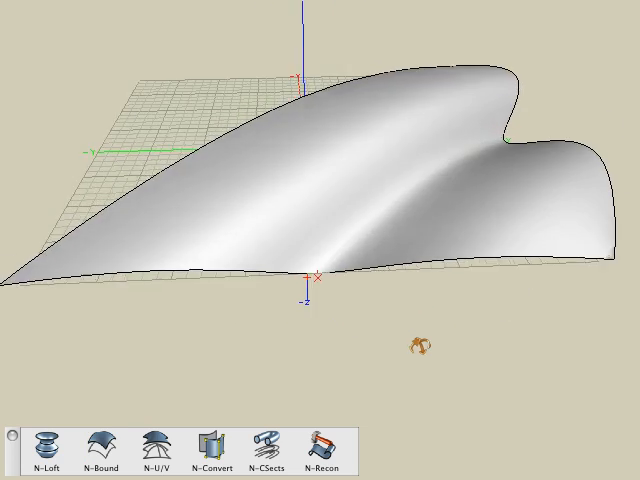
Fill the wavy four-lobed closed outline with a boundary surface.
click(92, 462)
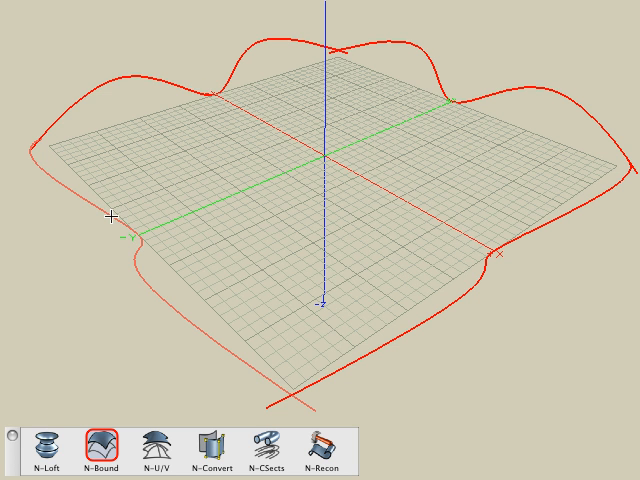
click(92, 450)
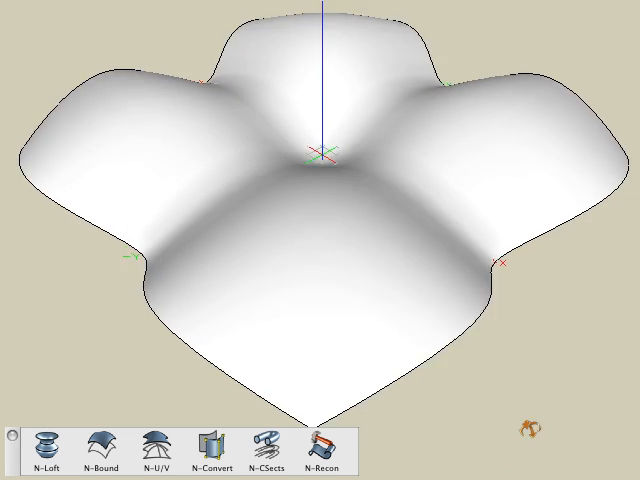
click(98, 452)
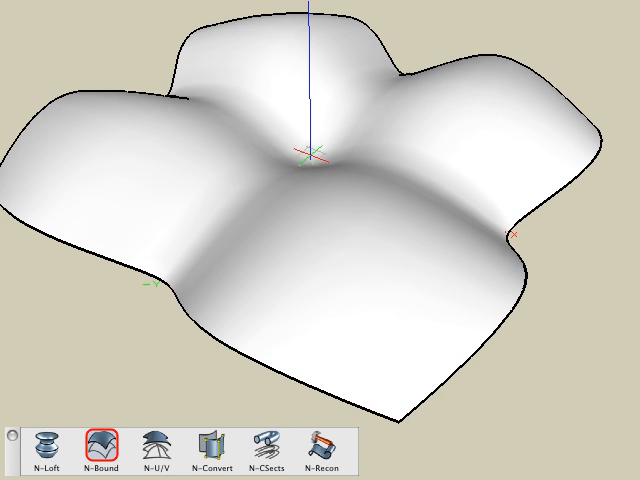
Remove the boundary surface, leaving the wavy outline crossed by two arched curves.
click(96, 452)
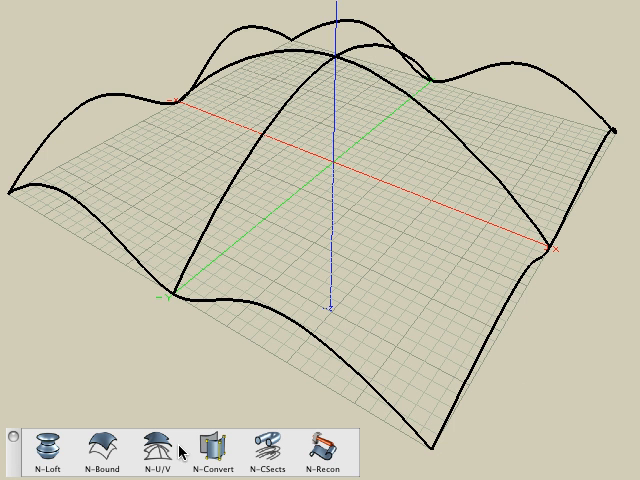
Build a NURBS surface from the selected network of wavy edge curves and arches using N-UV.
click(156, 448)
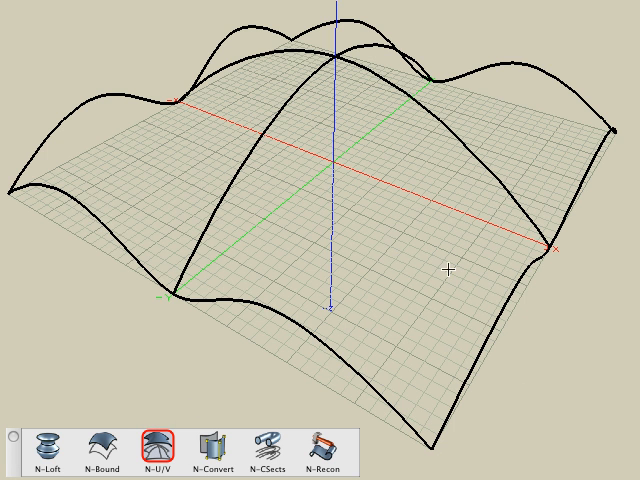
key(shift)
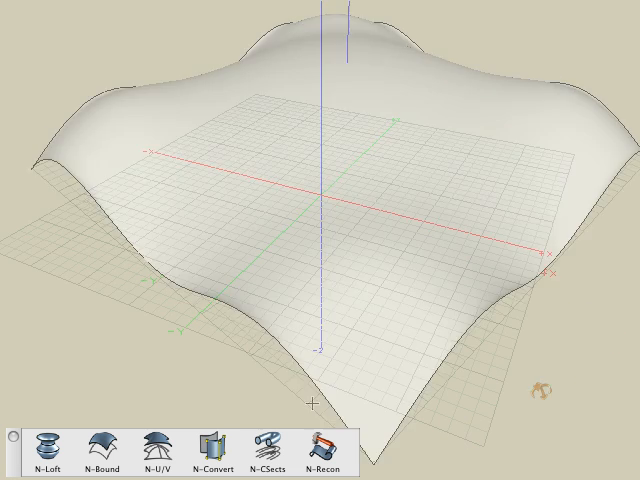
Convert the curved wall into a NURBS surface with N-Convert and show its control points.
click(212, 458)
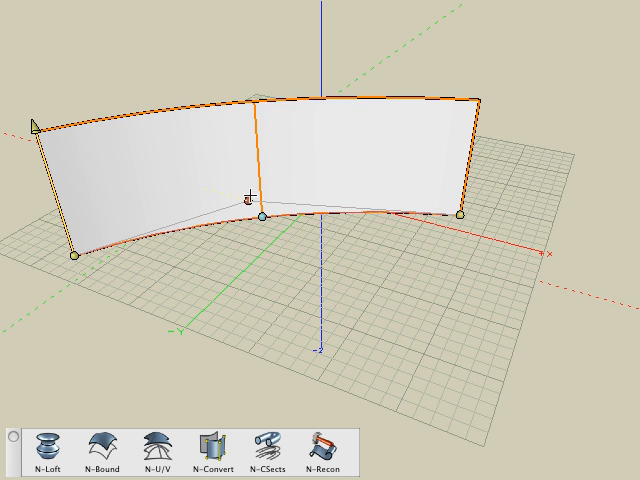
click(208, 450)
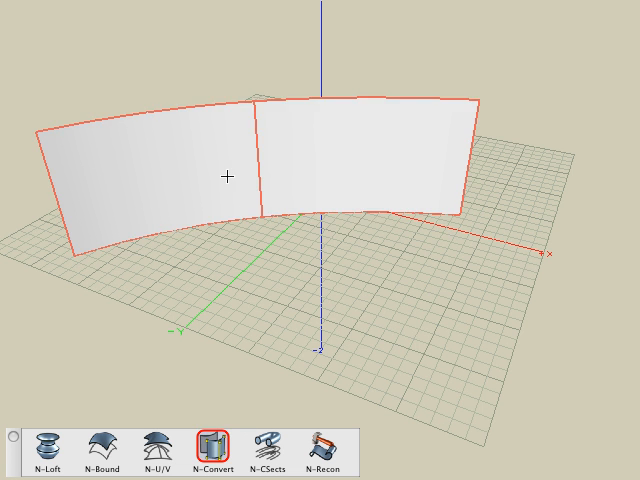
click(208, 452)
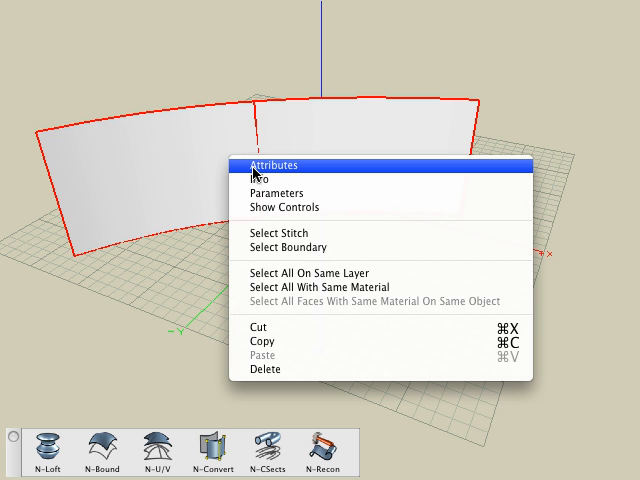
click(290, 208)
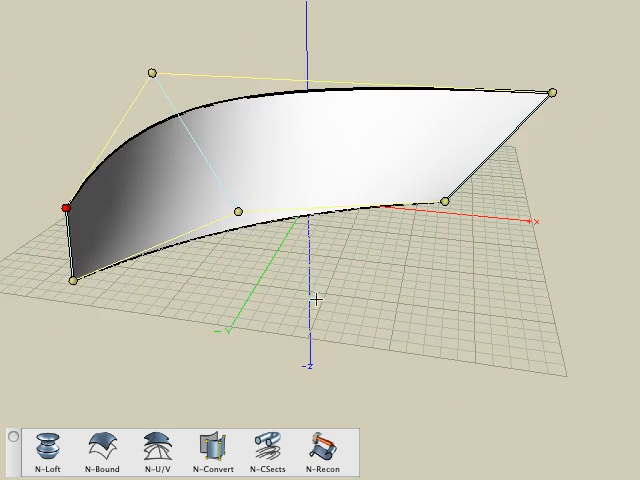
mouse_move(312, 304)
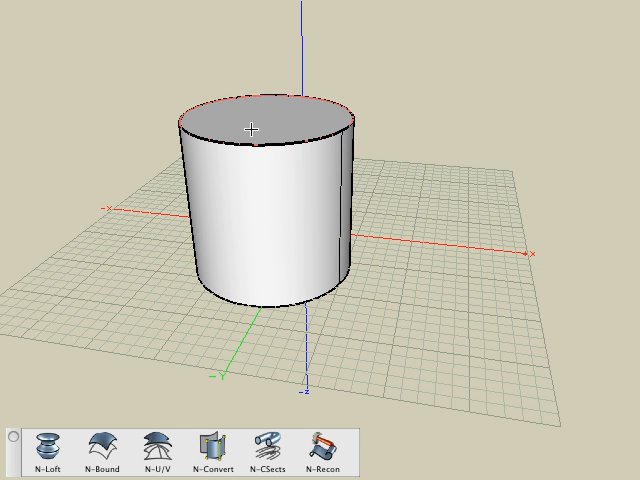
Show the cylinder's control points, then bring up a stack of circular cross-section curves.
drag(262, 128, 262, 48)
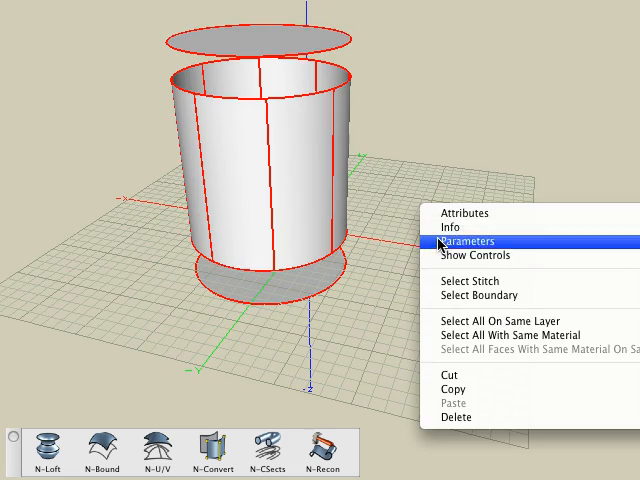
click(468, 240)
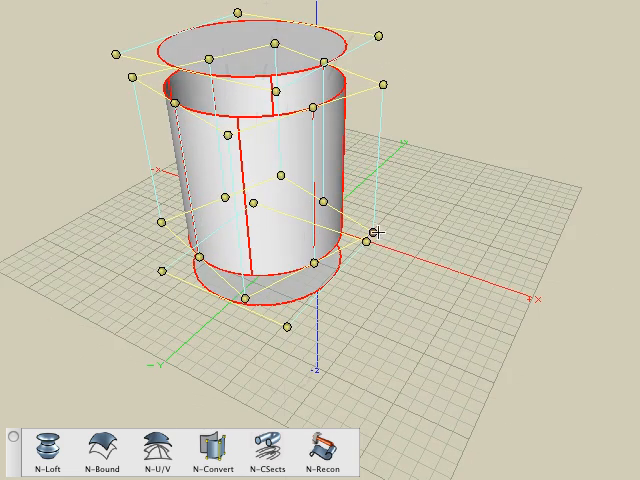
click(266, 446)
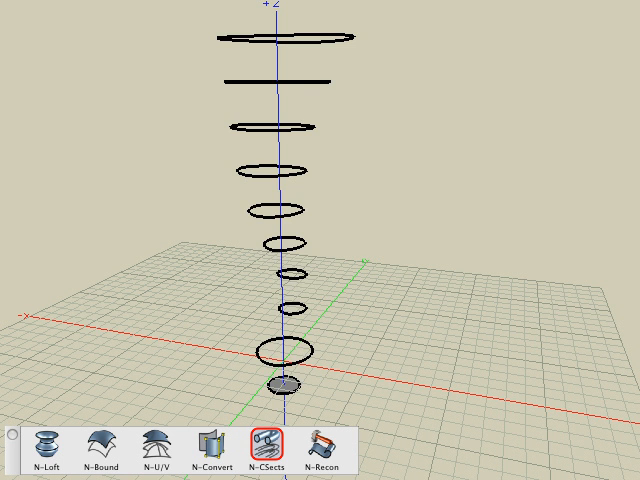
Replace the circle stack with wavy vertical profile curves beside a straight vertical line.
click(38, 444)
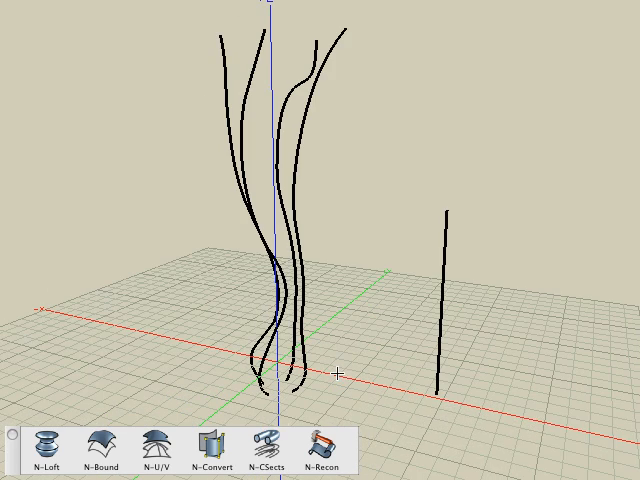
mouse_move(268, 448)
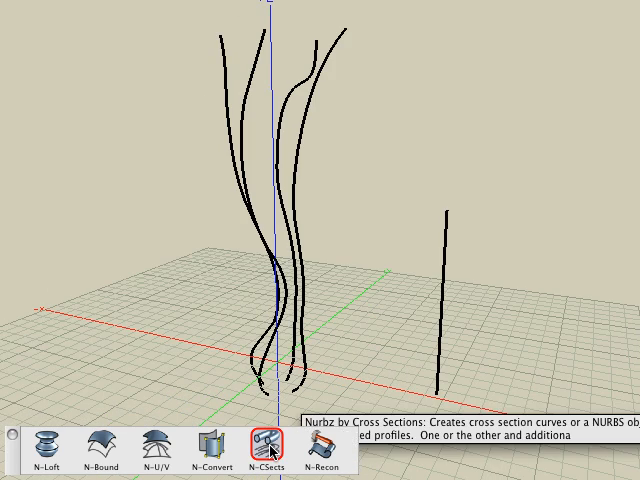
Create cross sections along the profile curves with N-Clsects, setting Number of Curves to 10.
click(264, 444)
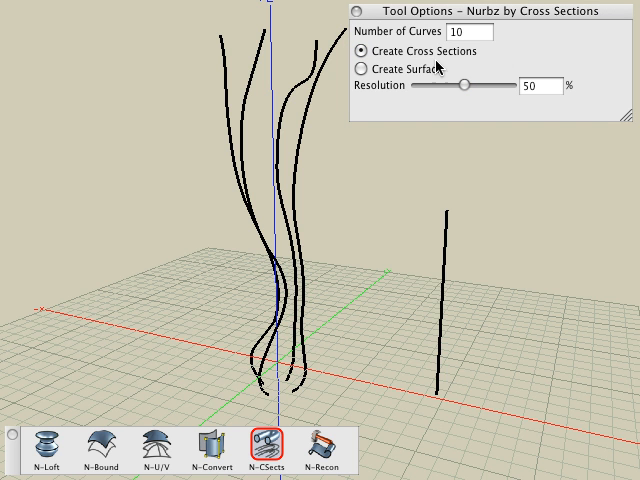
mouse_move(336, 420)
text(24)
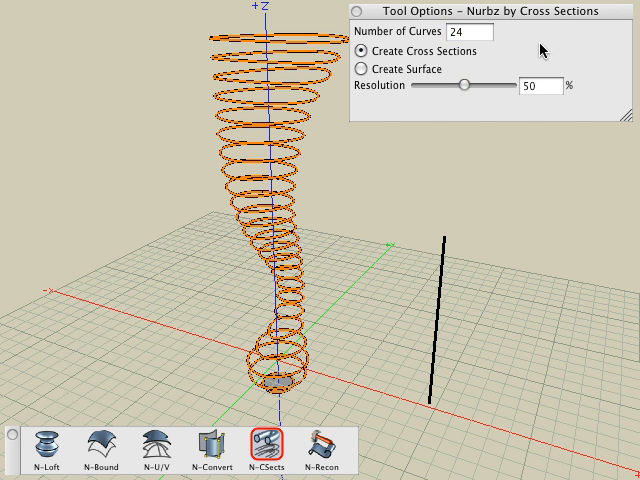
triple_click(468, 32)
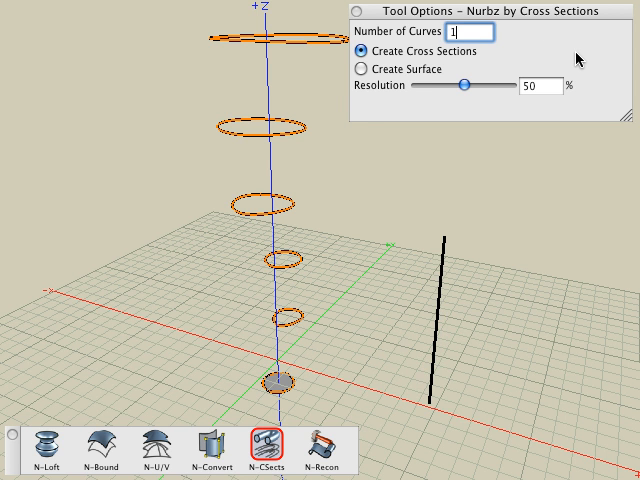
text(10)
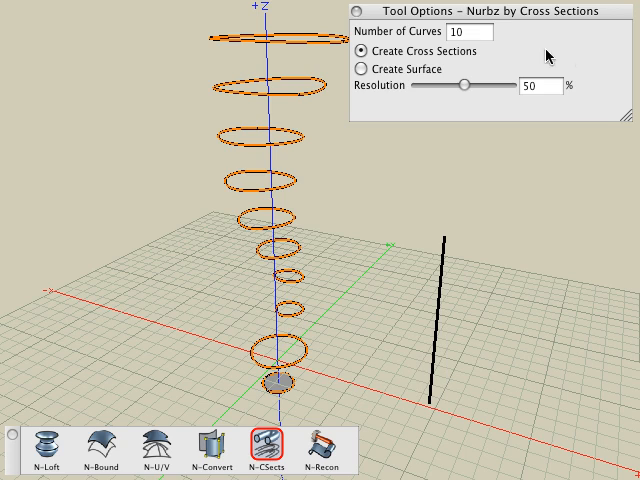
click(360, 68)
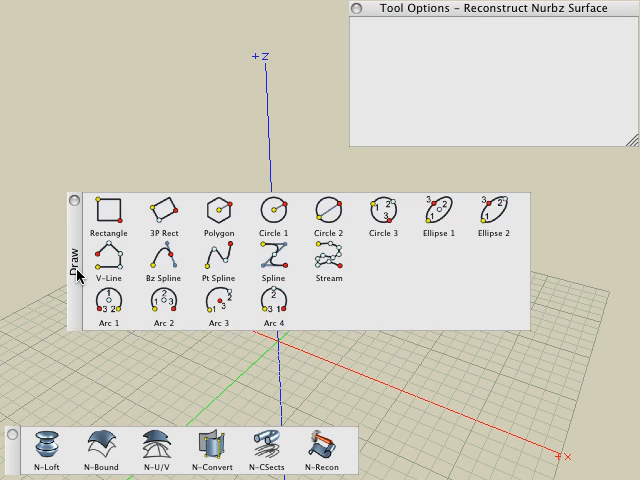
Pick the Spline tool and bring up a curved NURBS wall surface with its controls shown.
click(270, 260)
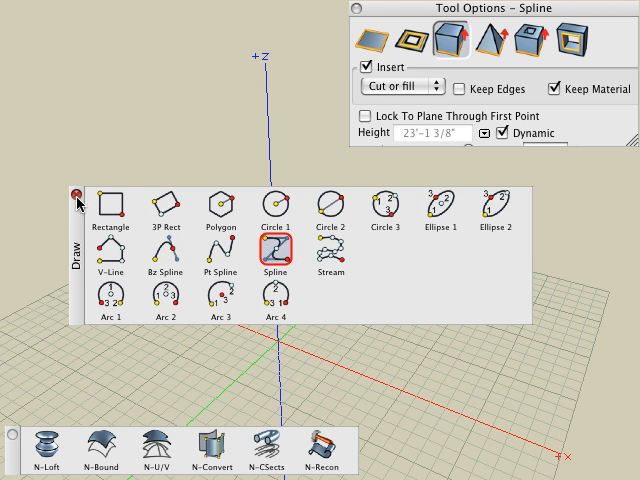
click(76, 192)
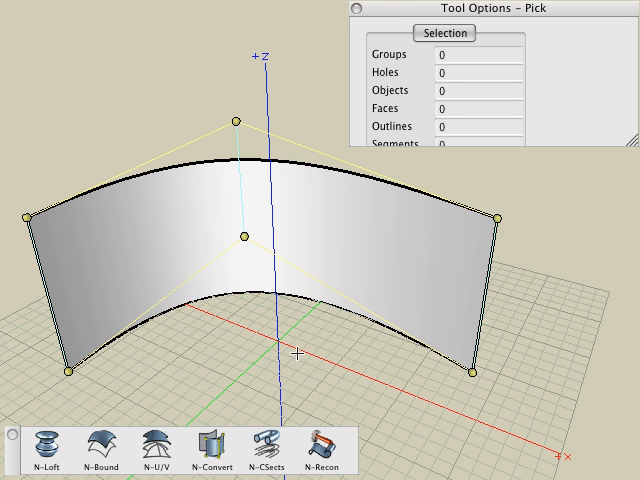
mouse_move(136, 76)
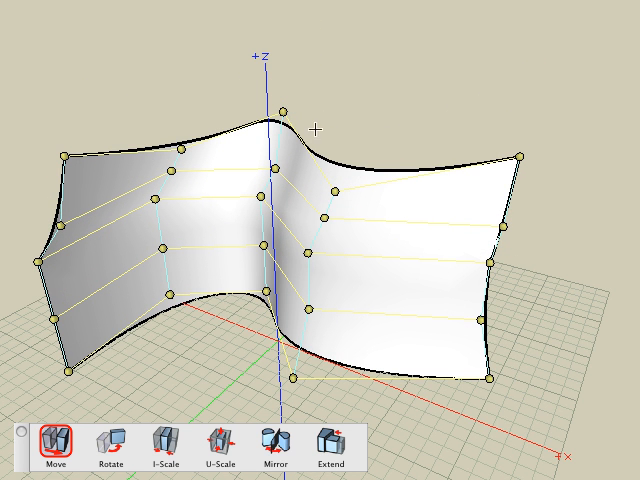
mouse_move(398, 112)
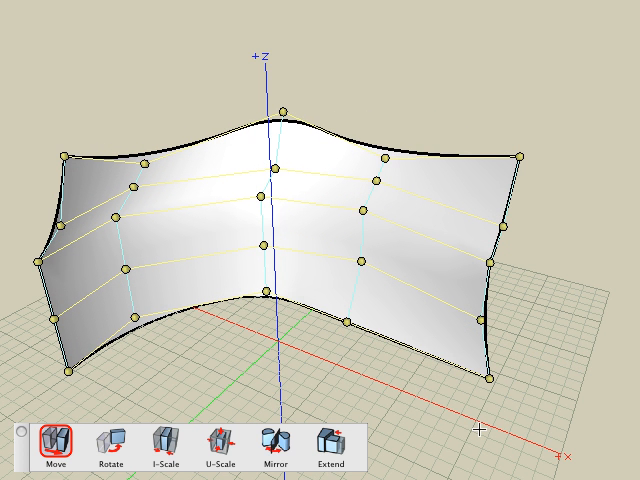
mouse_move(110, 444)
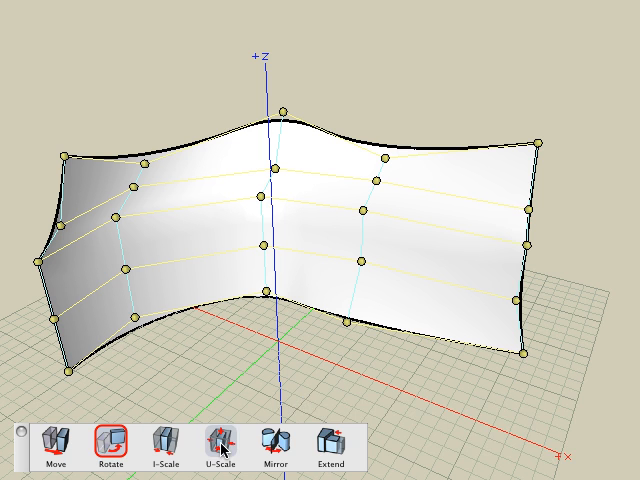
Switch to U-Scale to stretch the right-edge control points in one direction.
click(220, 446)
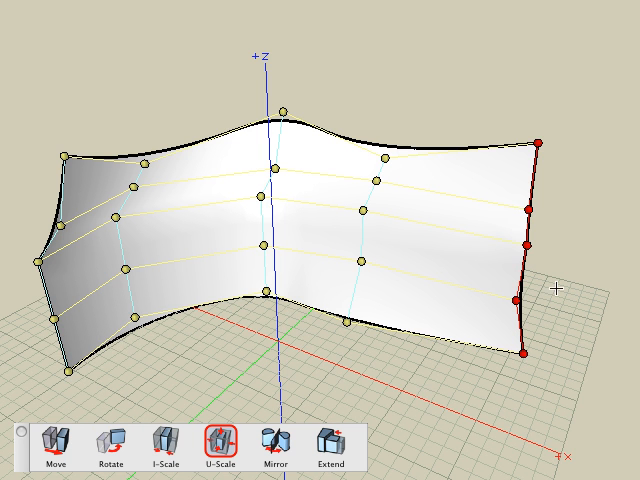